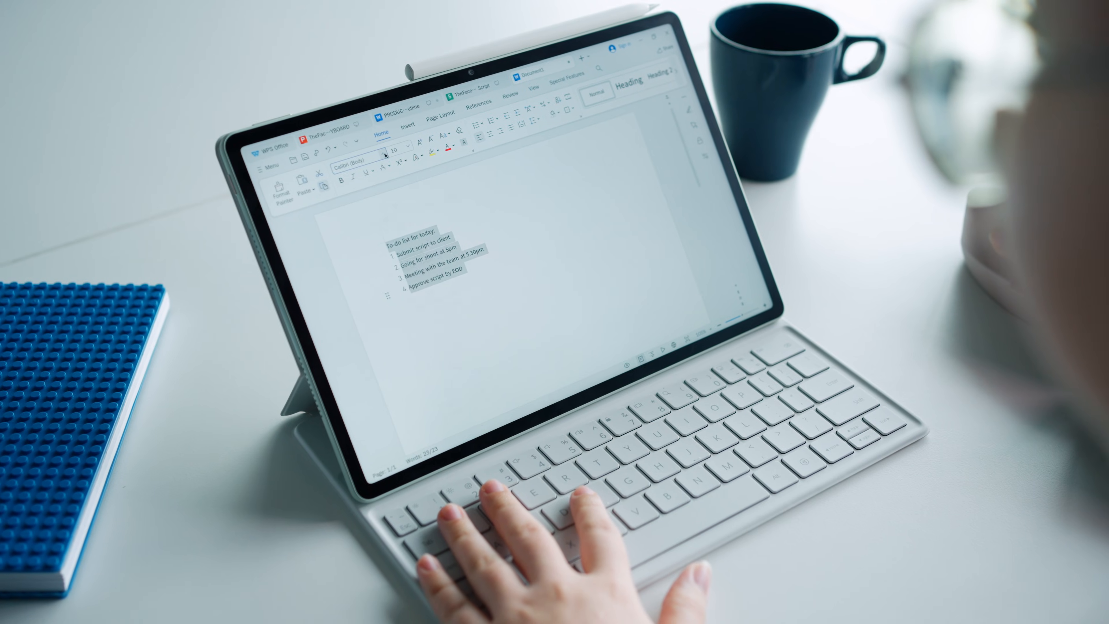
# Step: View the System shortcuts (Home, Lock screen), then return to the Navigation shortcuts (Copy, Cut, Paste, Undo)
pyautogui.click(357, 157)
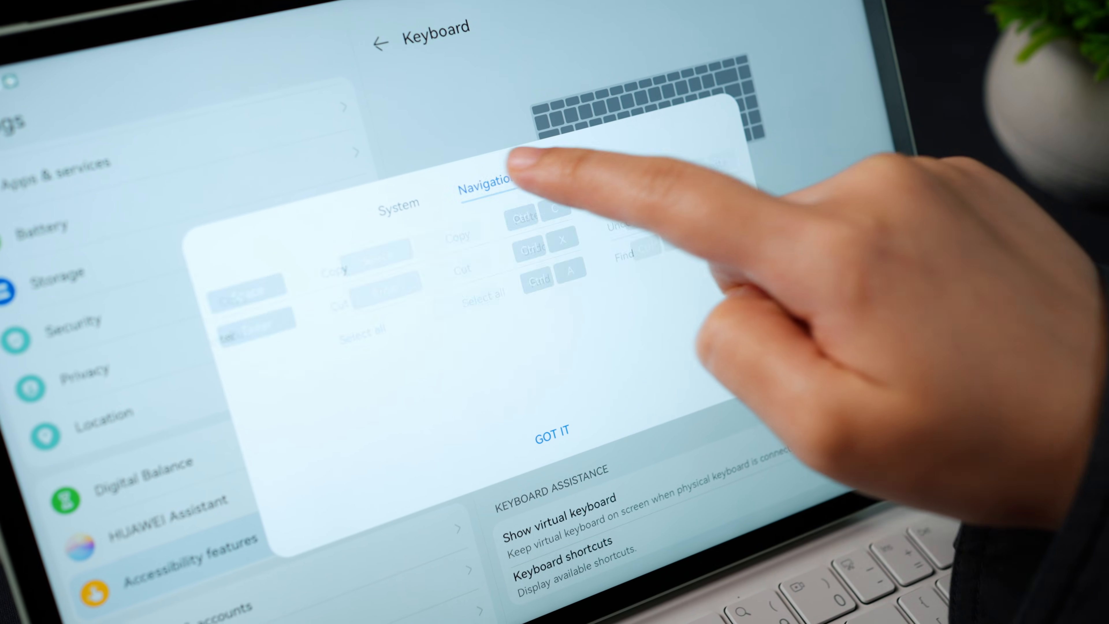
pyautogui.click(396, 204)
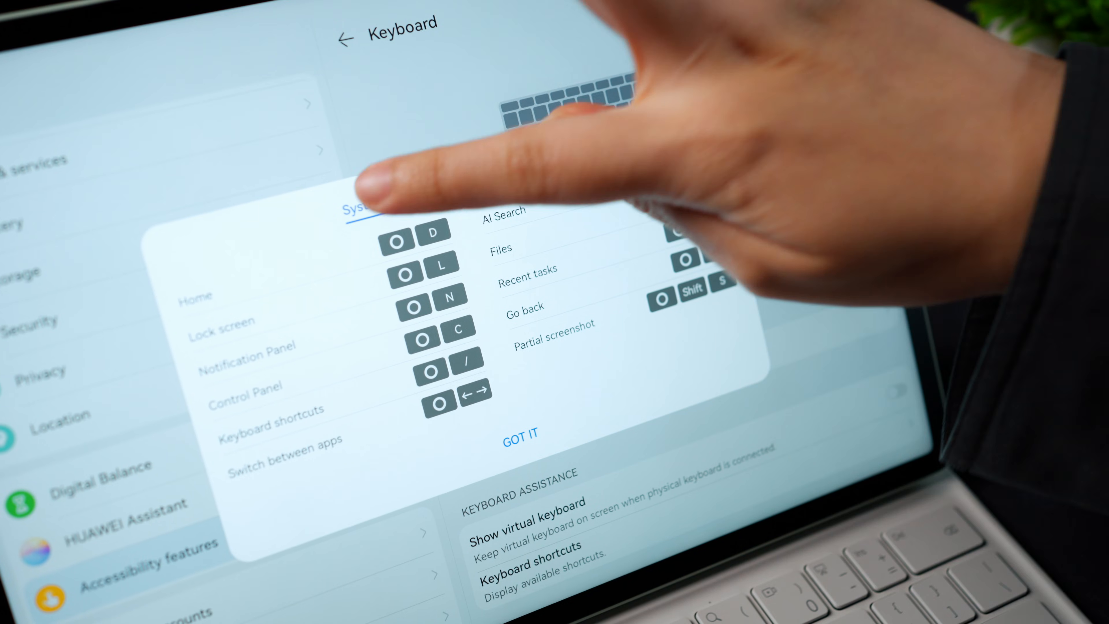
pyautogui.click(471, 196)
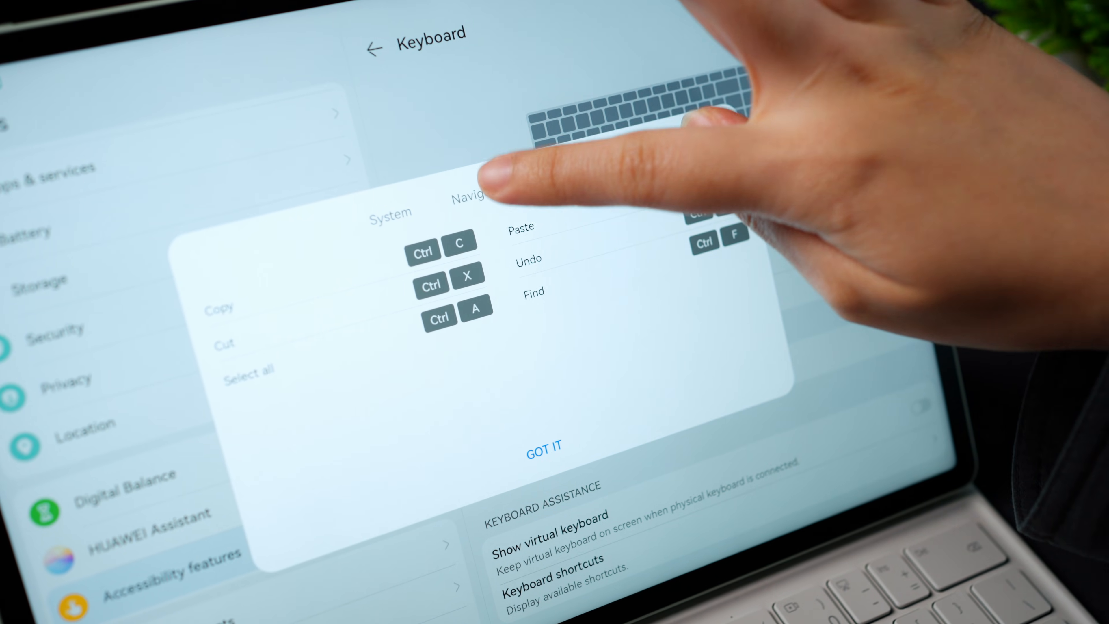